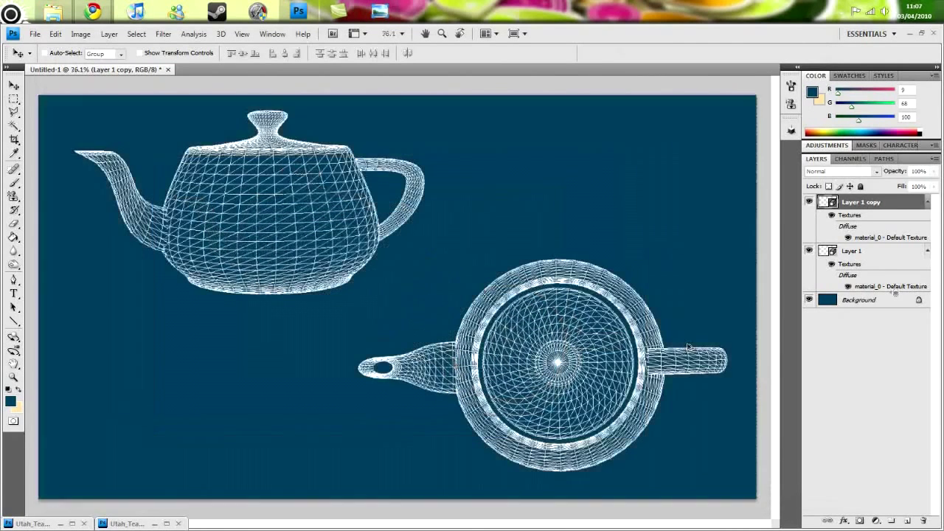
Set the foreground colour to darker navy (R6 G50 B73) and take the Paint Bucket
click(859, 299)
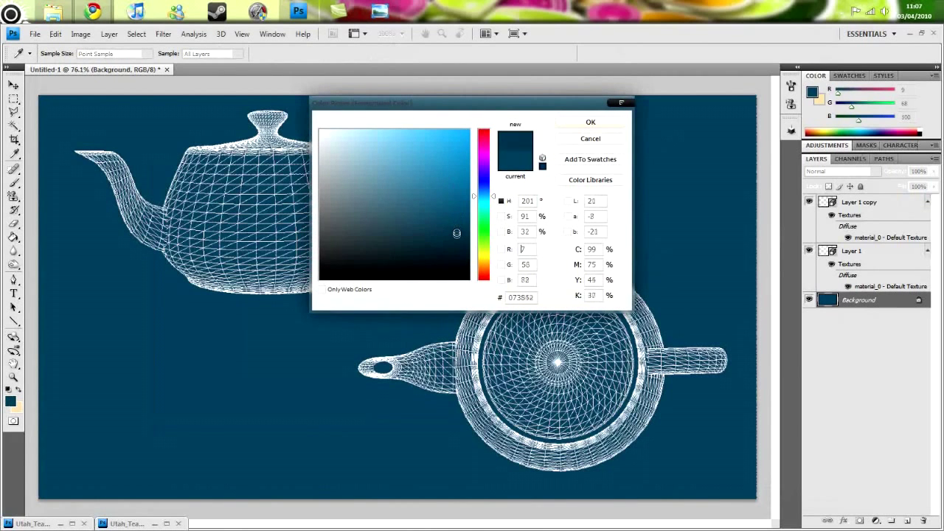
click(590, 121)
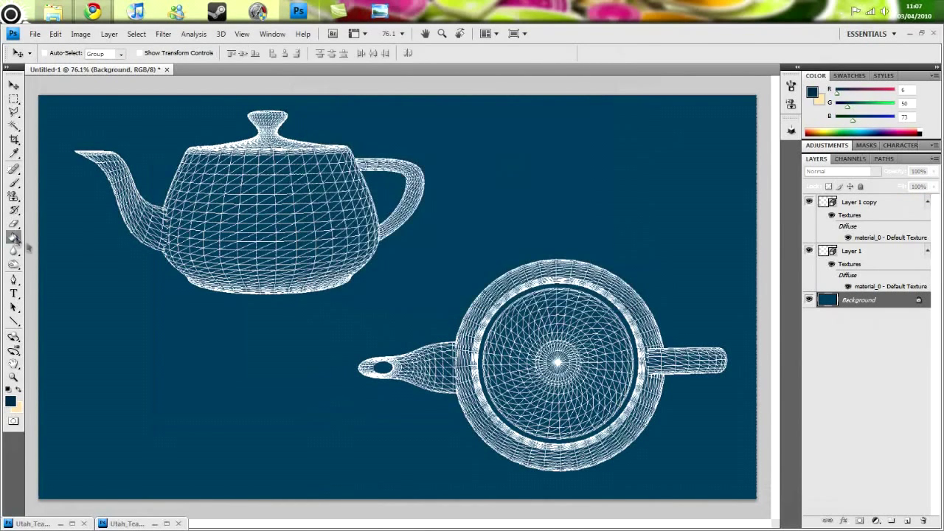
click(13, 237)
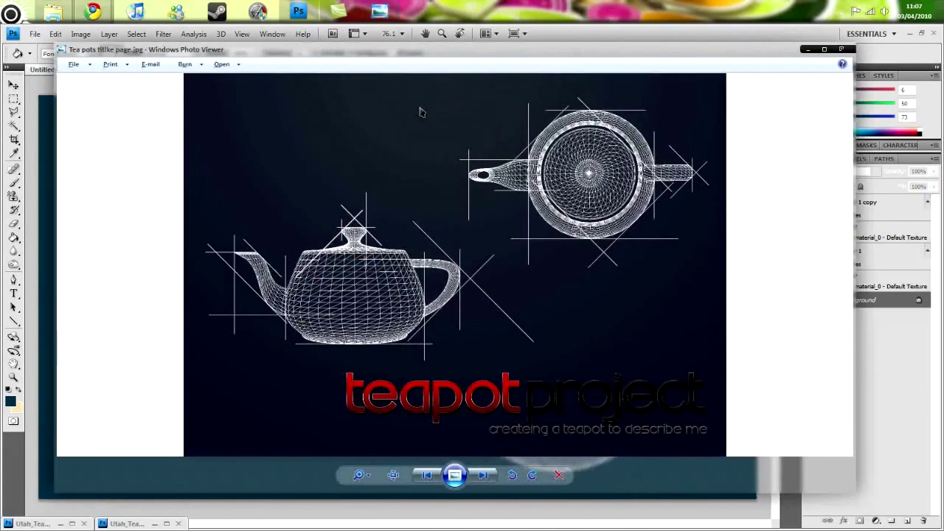
mouse_move(441, 86)
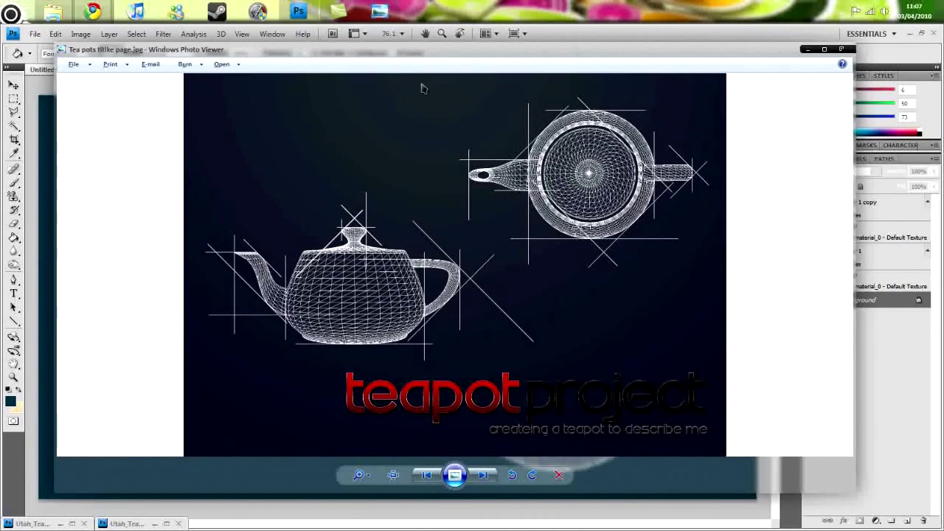
mouse_move(125, 383)
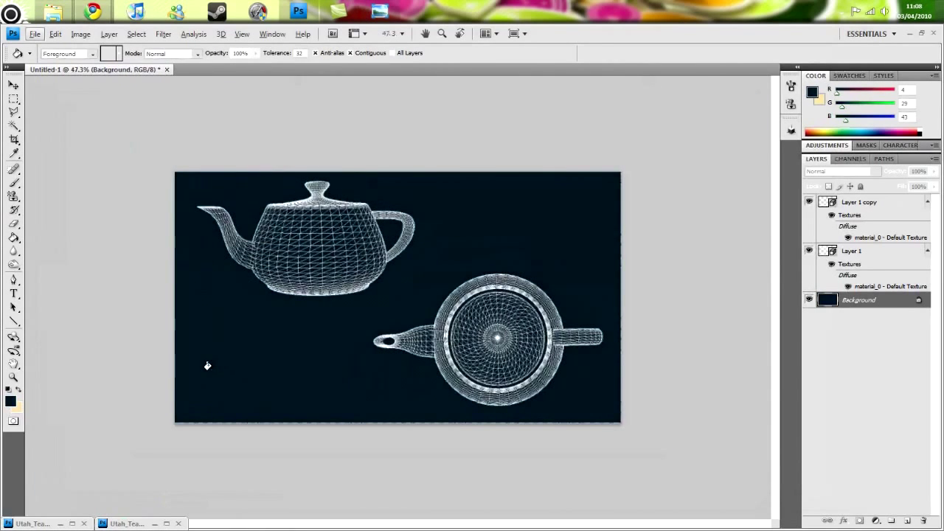
Draw a vertical line beside the top-view teapot and colour it white (#ffffff)
click(220, 33)
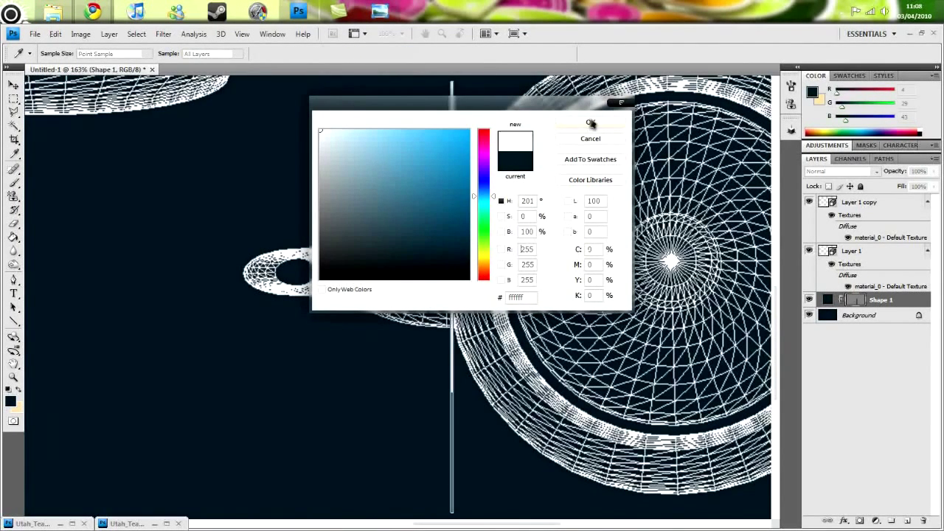
click(590, 123)
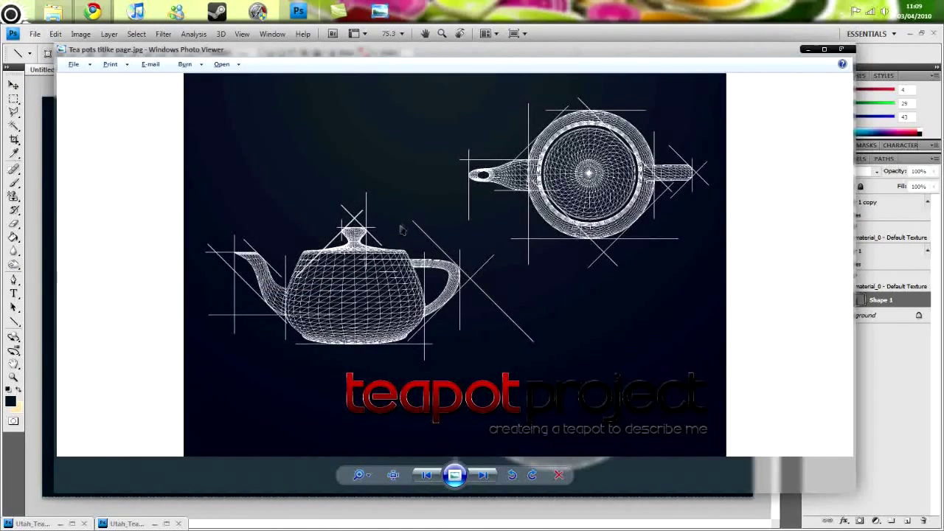
mouse_move(437, 327)
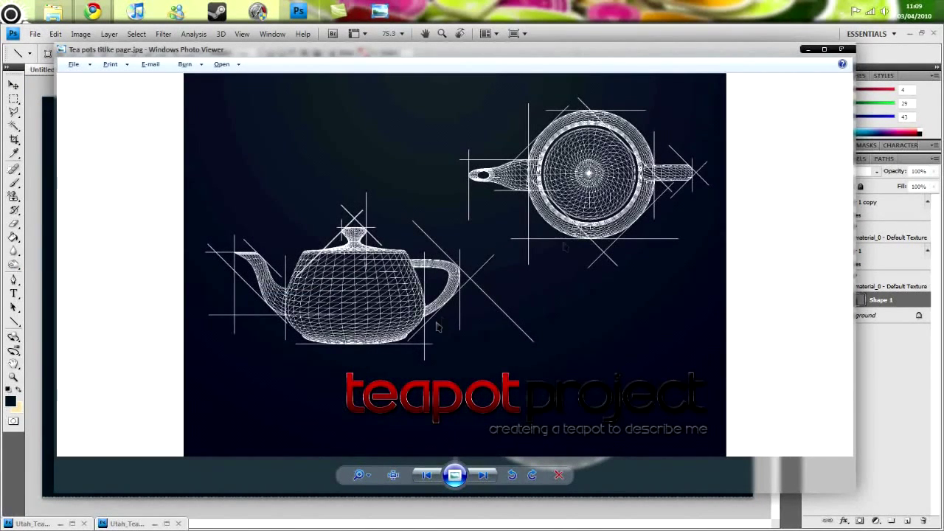
mouse_move(727, 113)
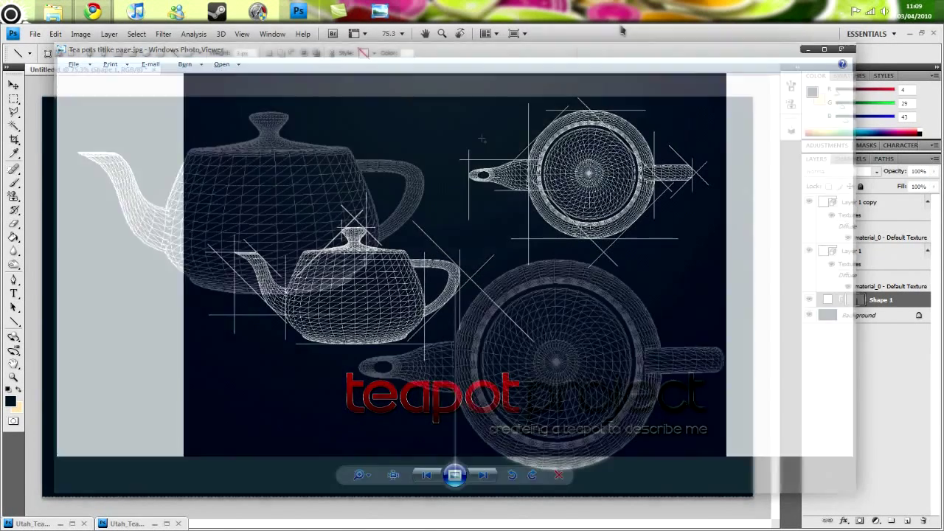
Bring the Photoshop teapot document back in front of Windows Photo Viewer
click(558, 474)
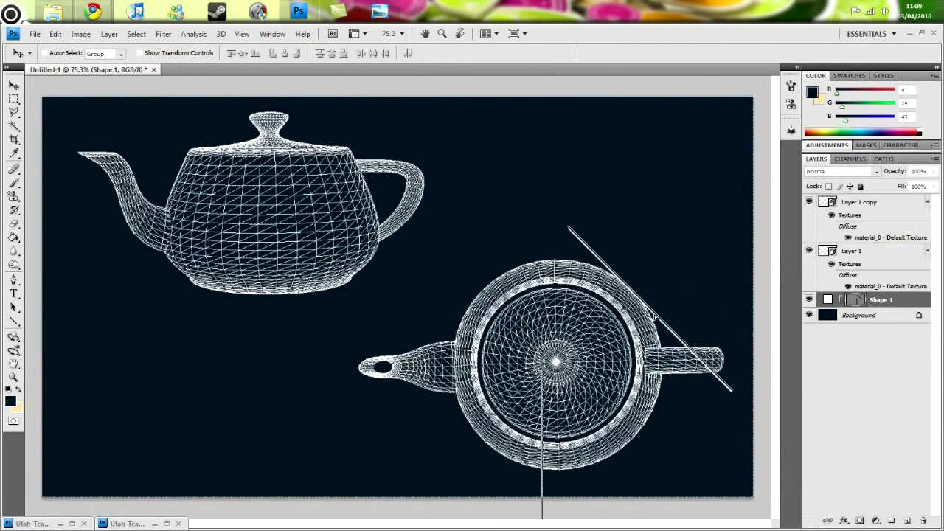
mouse_move(564, 244)
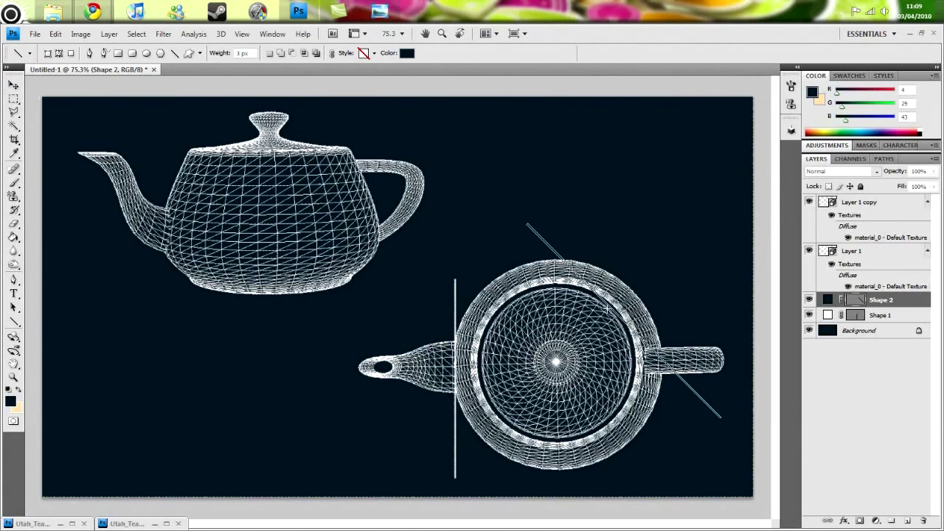
Draw a diagonal line and a second vertical line around the top-view teapot
click(13, 84)
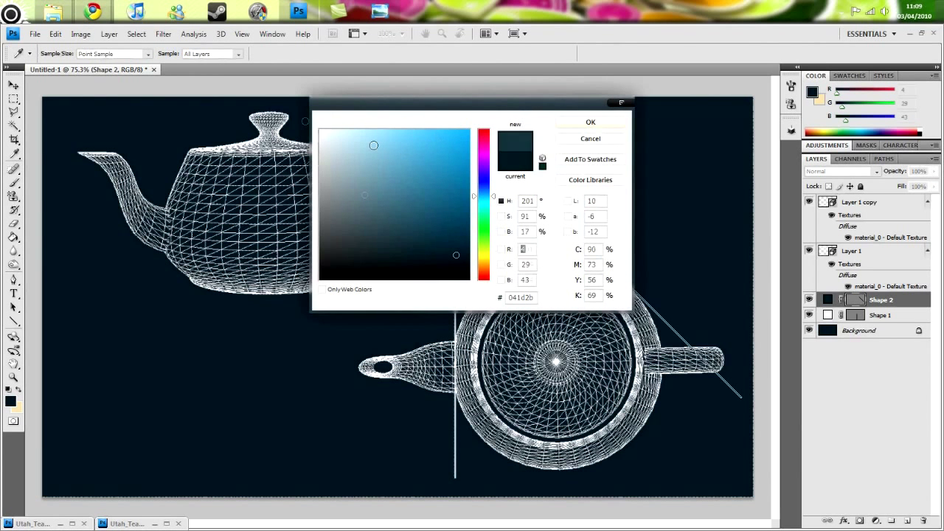
click(590, 121)
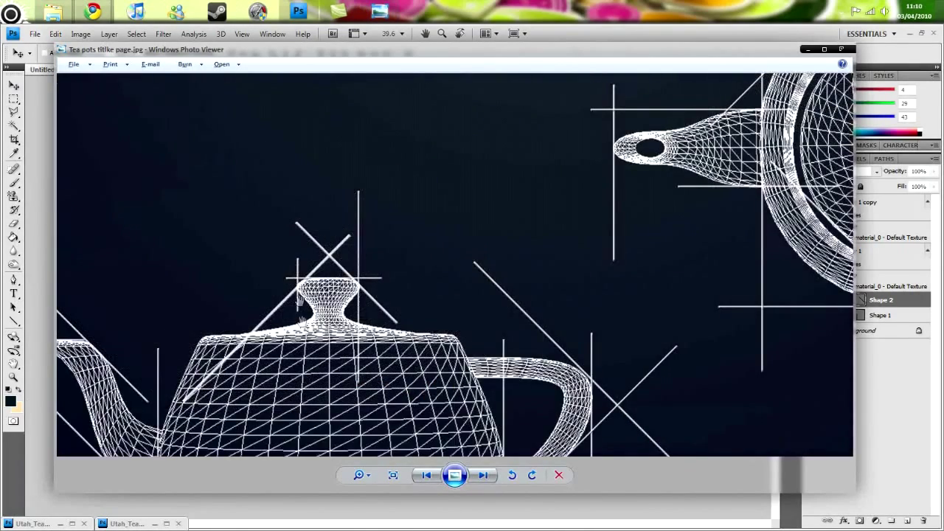
mouse_move(343, 280)
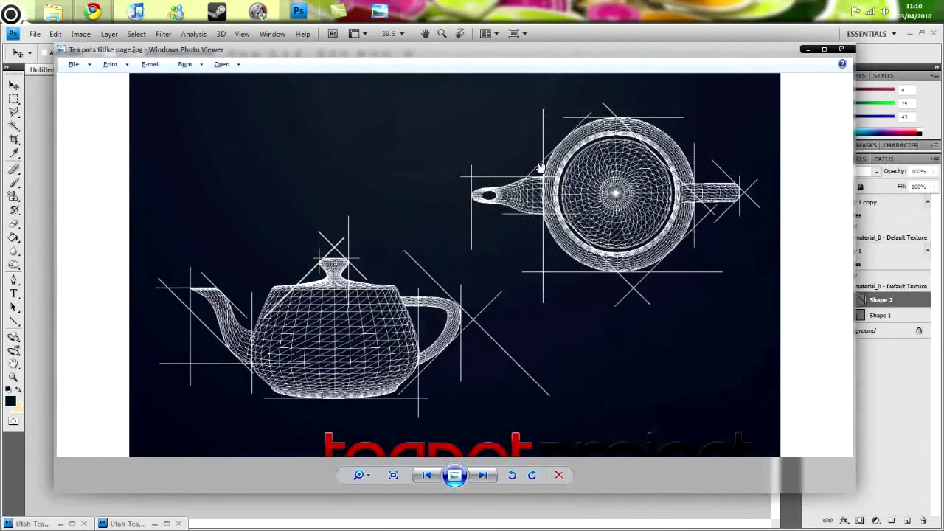
mouse_move(612, 103)
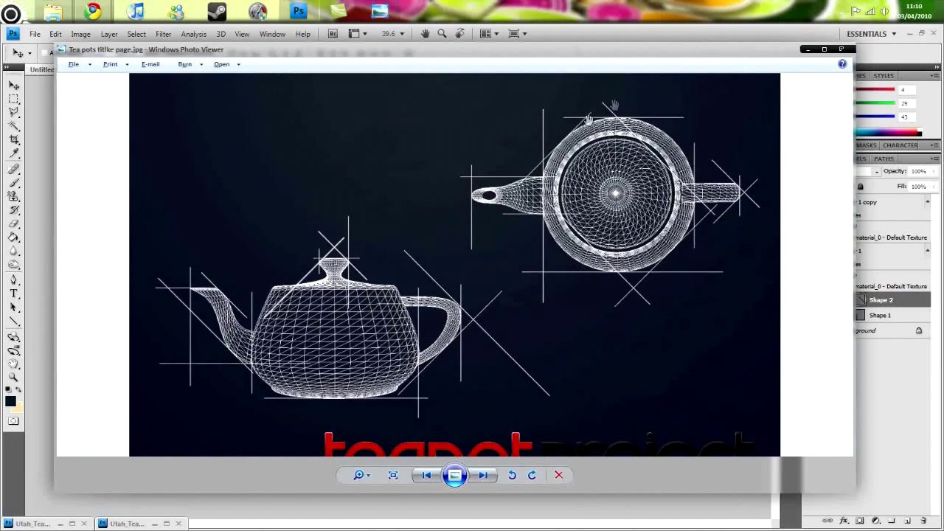
mouse_move(605, 35)
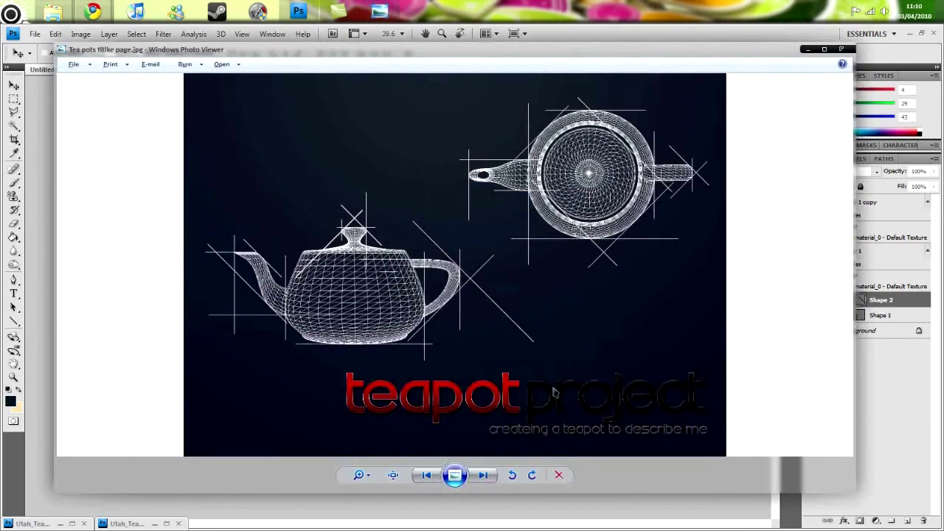
mouse_move(562, 407)
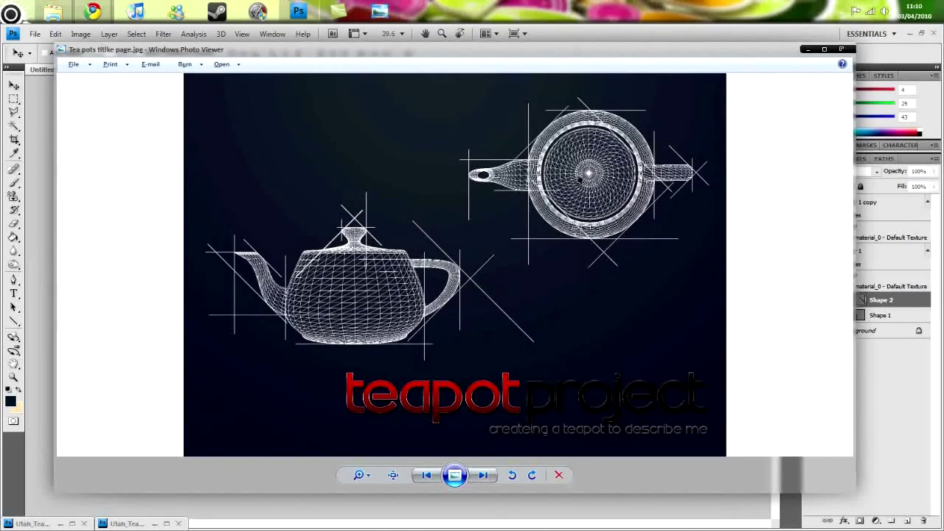
mouse_move(703, 448)
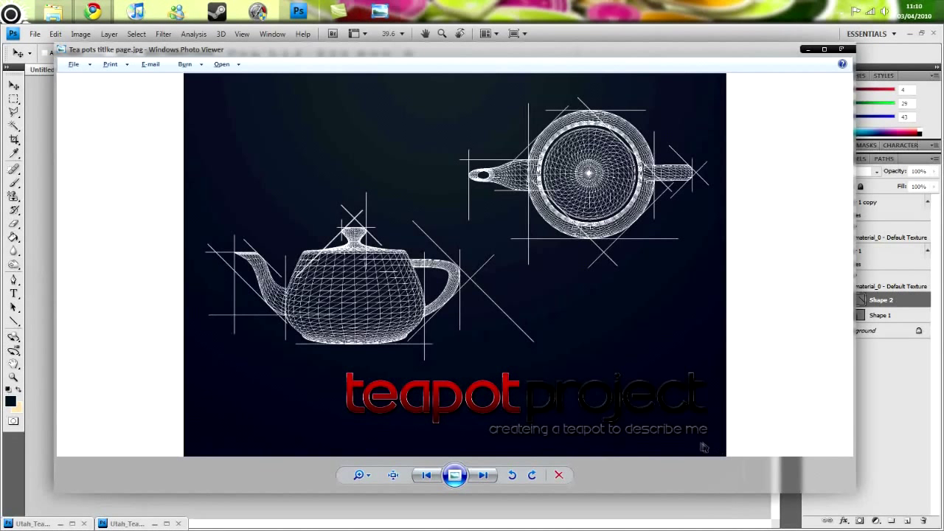
mouse_move(702, 54)
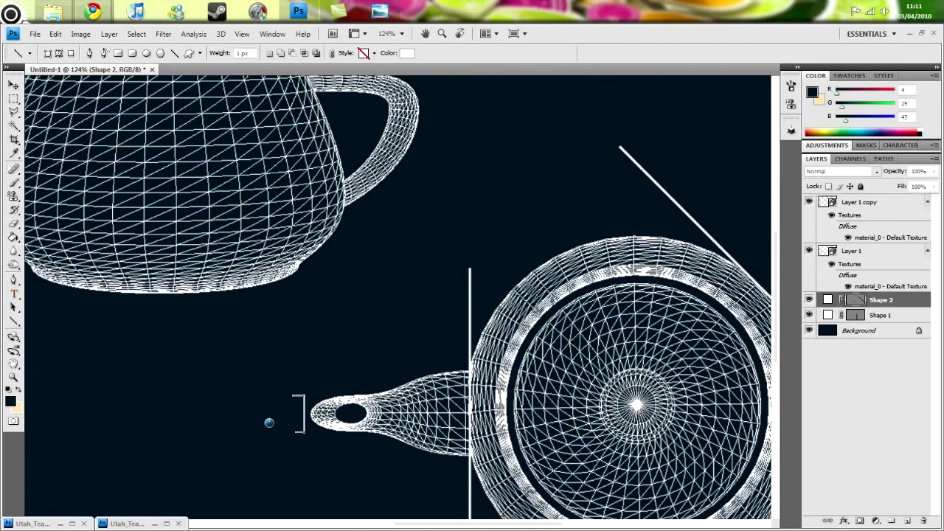
mouse_move(256, 421)
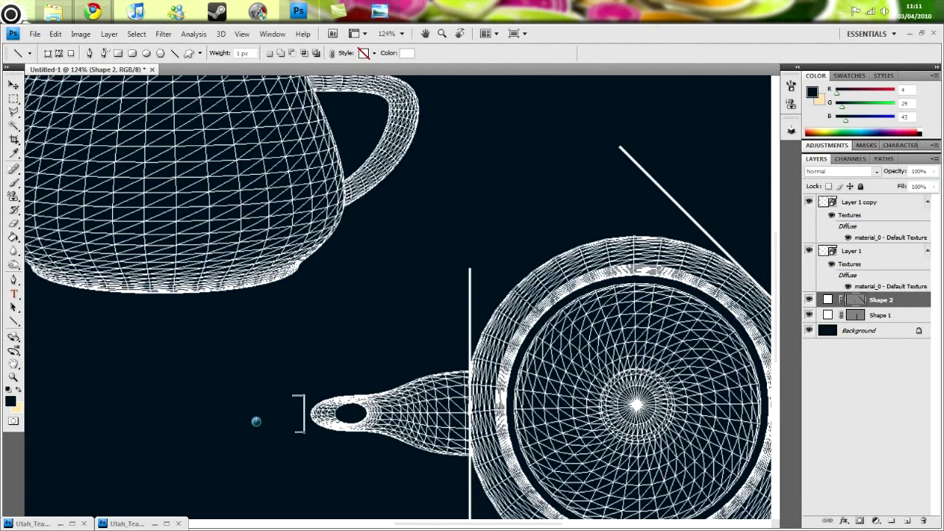
mouse_move(198, 404)
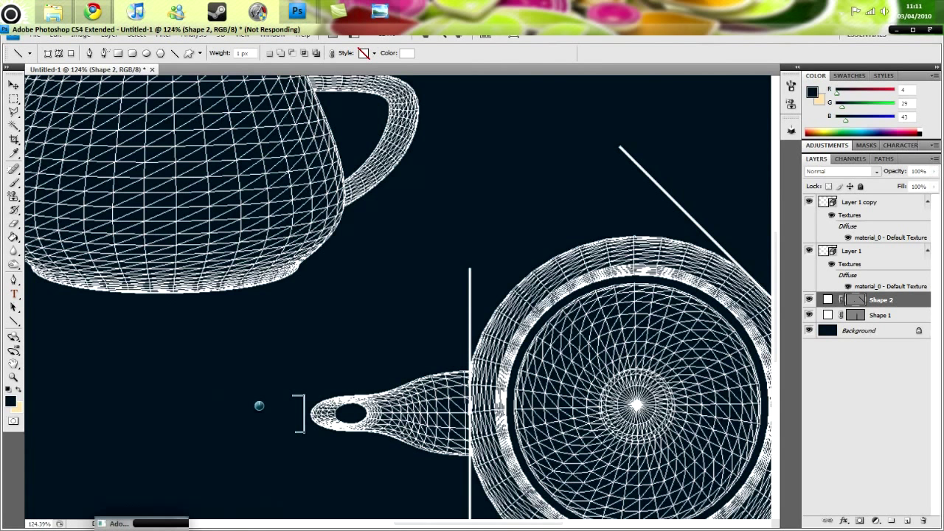
mouse_move(318, 281)
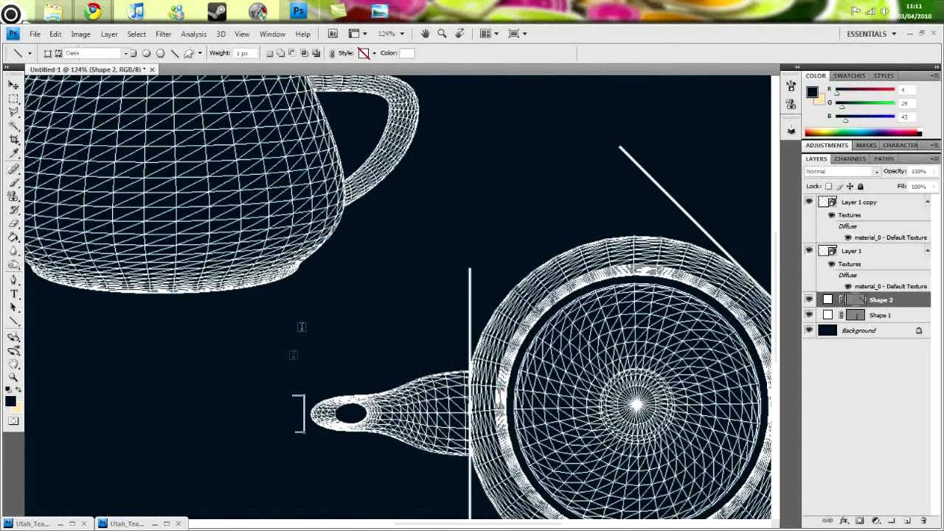
Place a '20mm' text label beside the spout bracket and rotate it about -90°
click(13, 296)
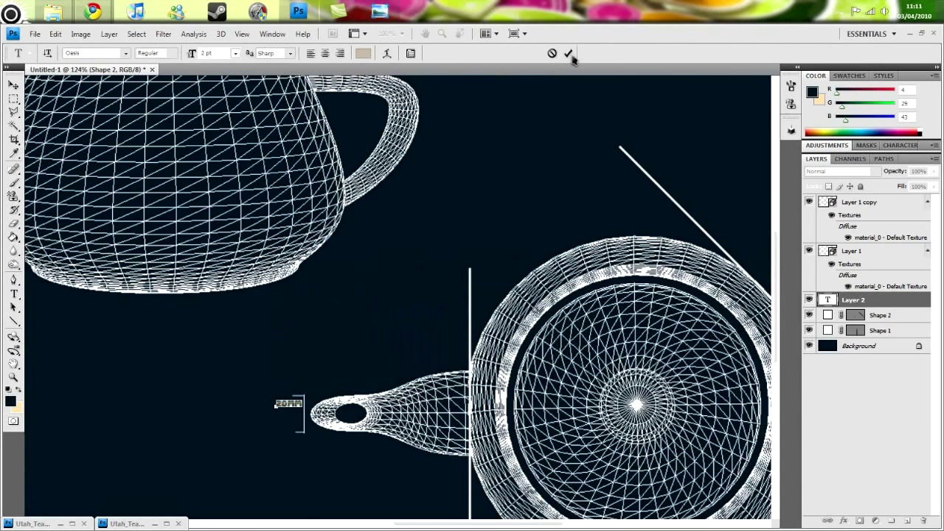
click(568, 53)
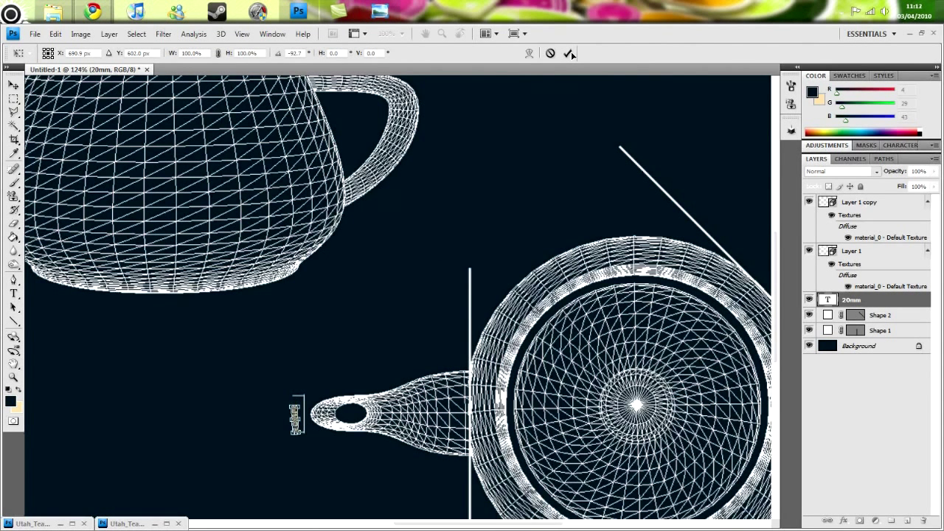
Apply the label rotation and recolour the 20mm text white (#ffffff)
click(13, 292)
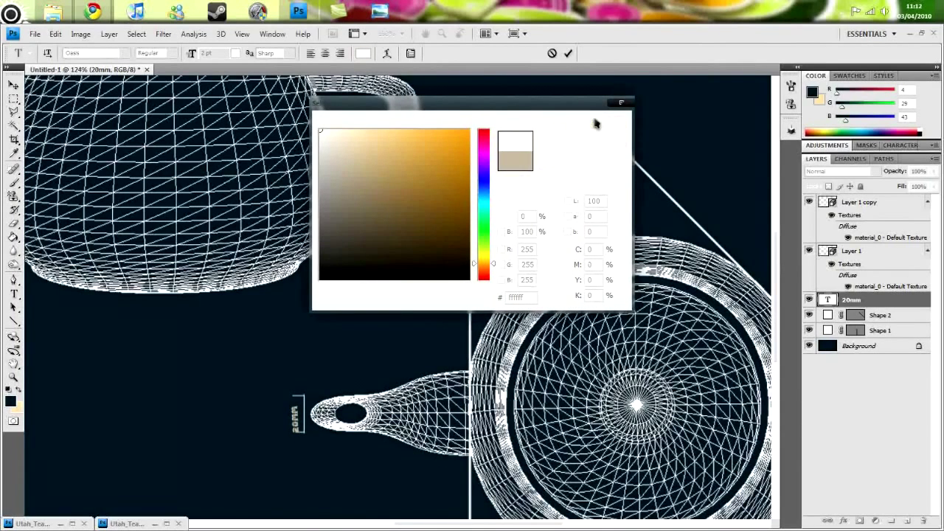
click(620, 102)
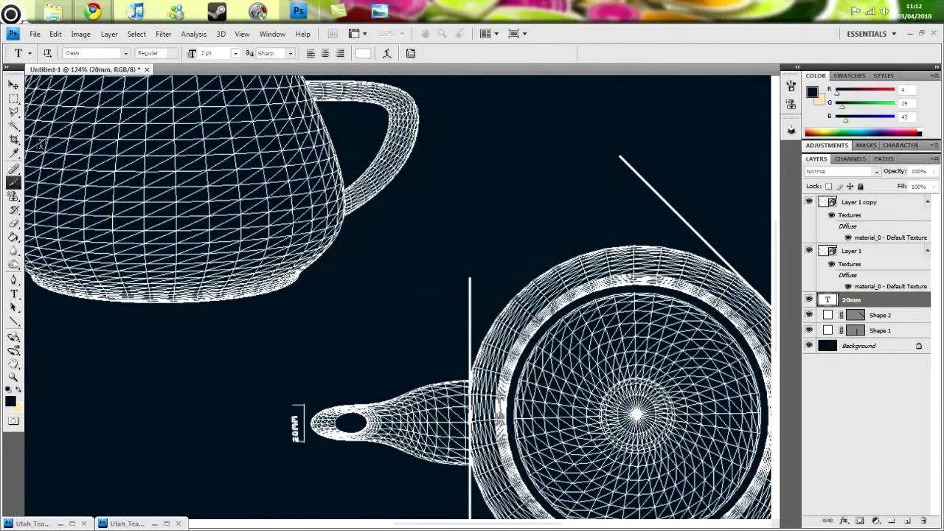
Nudge the 20mm layer against the spout bracket and zoom out to fit the canvas
click(13, 84)
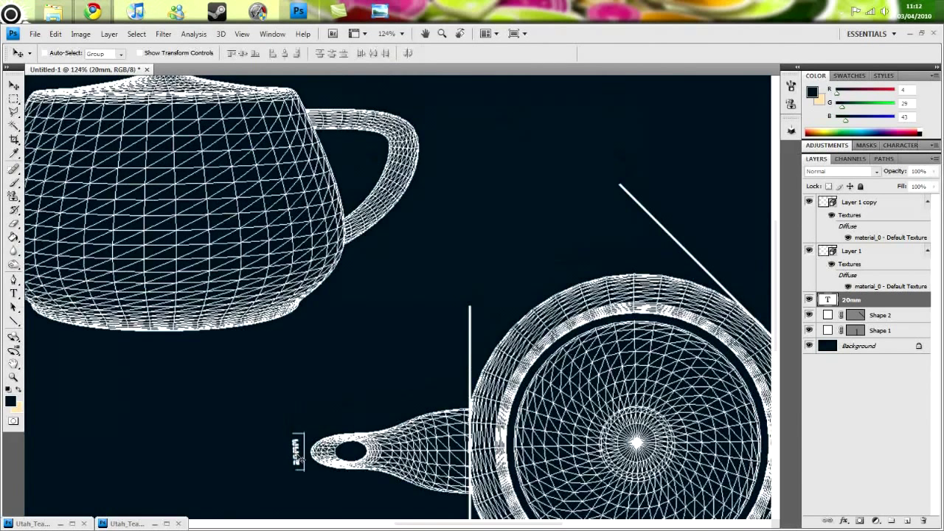
mouse_move(354, 432)
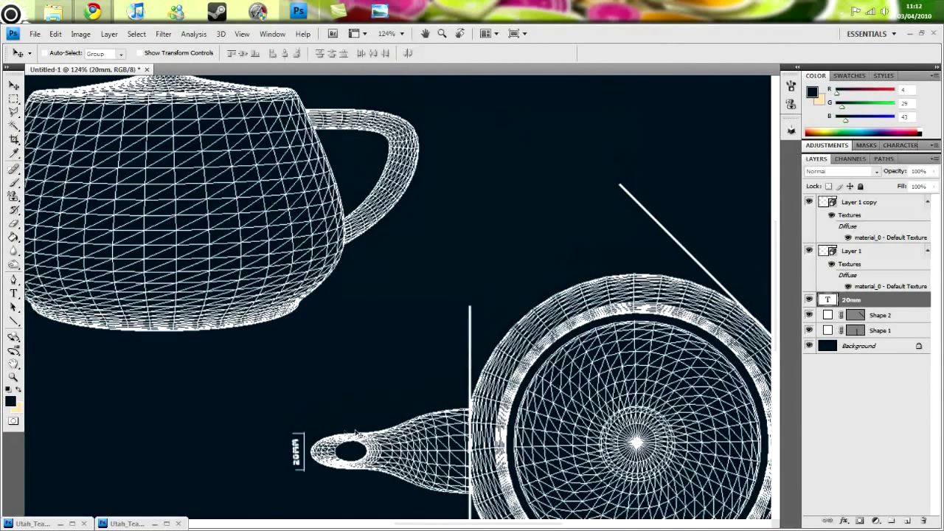
mouse_move(226, 408)
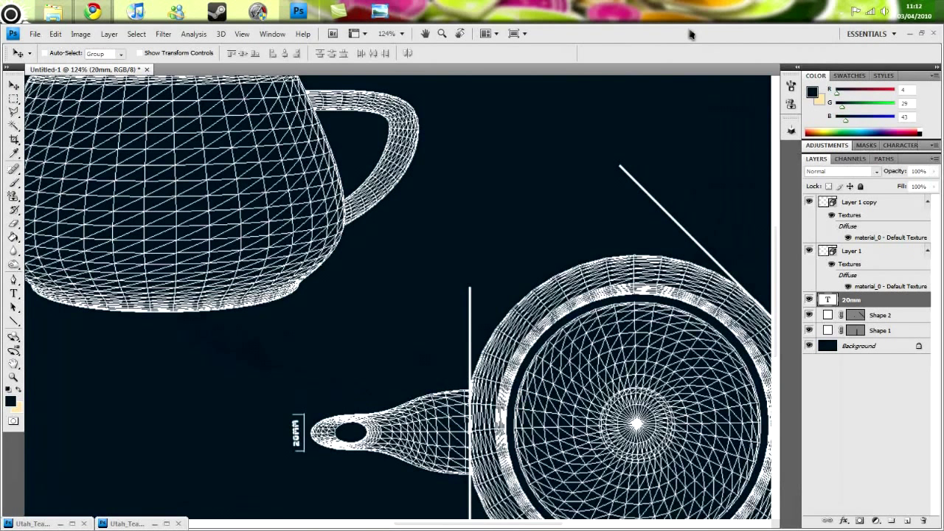
mouse_move(568, 188)
text(71.9)
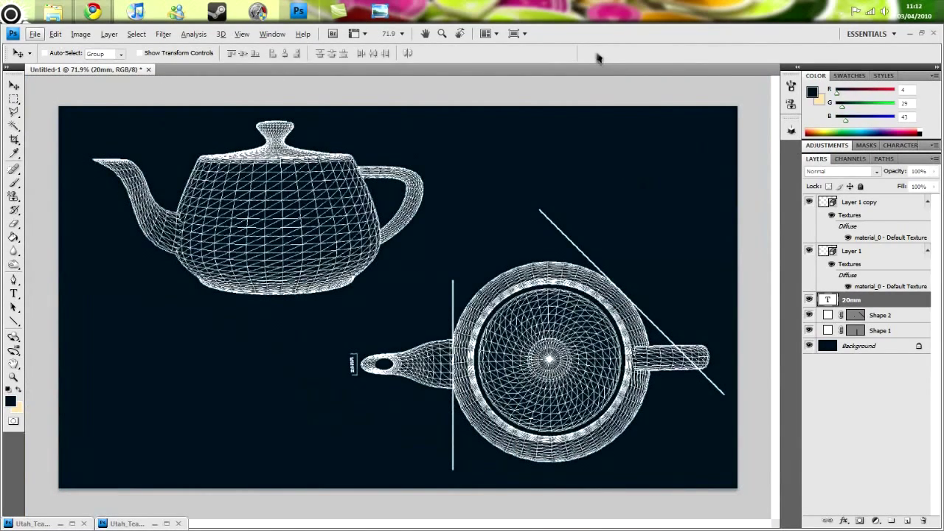
Show the Filter menu's list of filters
click(163, 34)
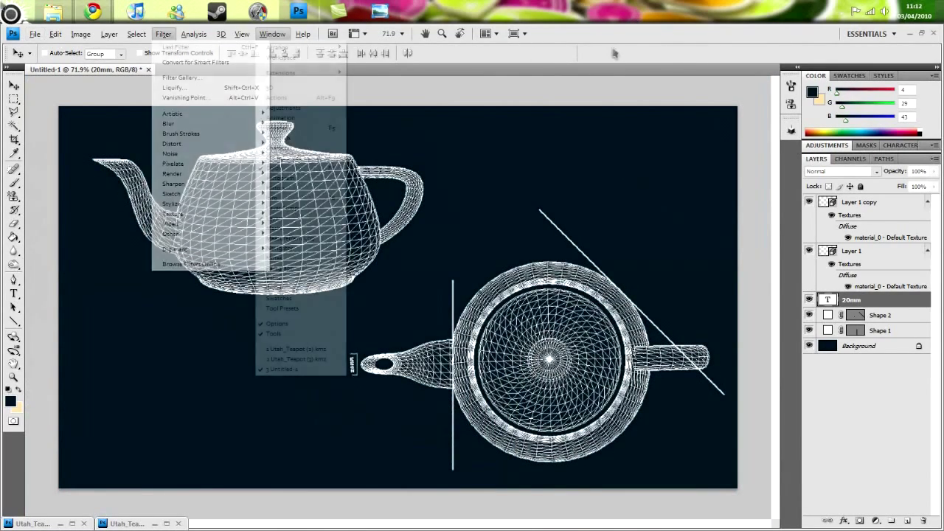
click(163, 34)
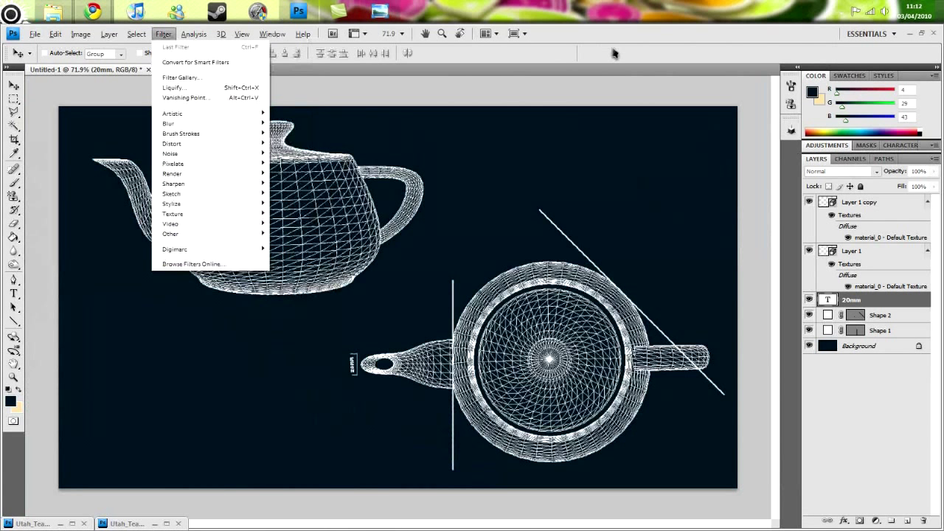